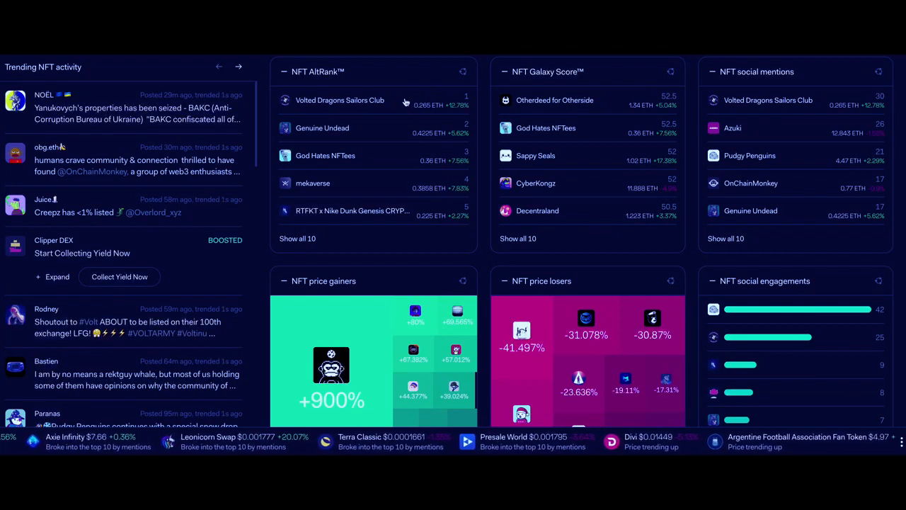
# View the Monkerunners Official page from its floor price chart down to the Top influencers table.
pyautogui.click(340, 99)
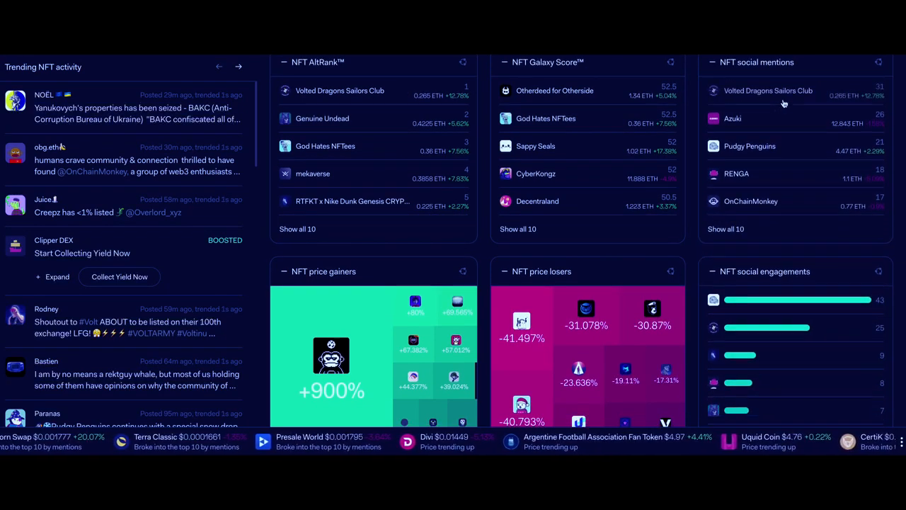
pyautogui.scroll(-3)
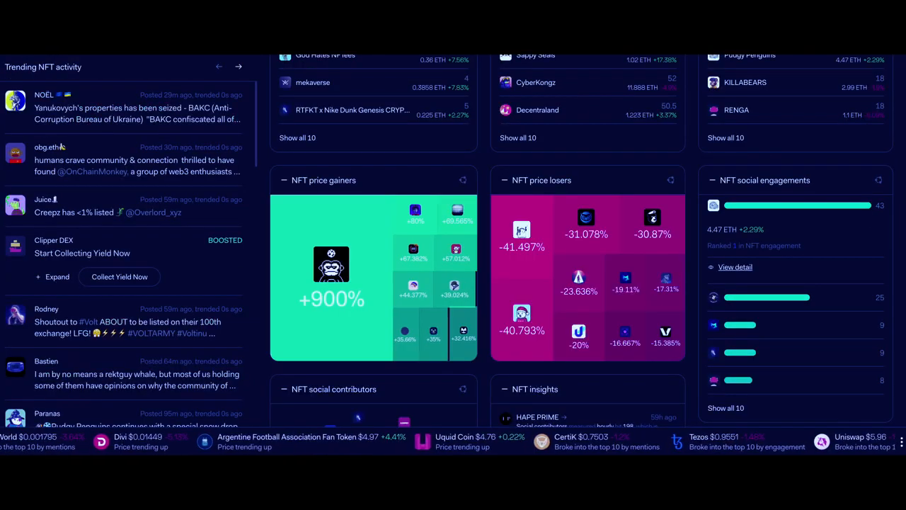
pyautogui.scroll(-3)
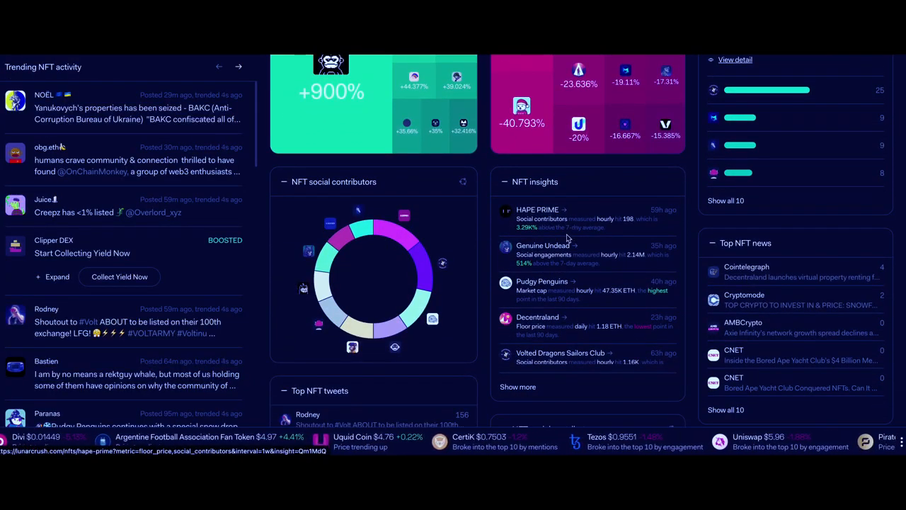
pyautogui.scroll(-3)
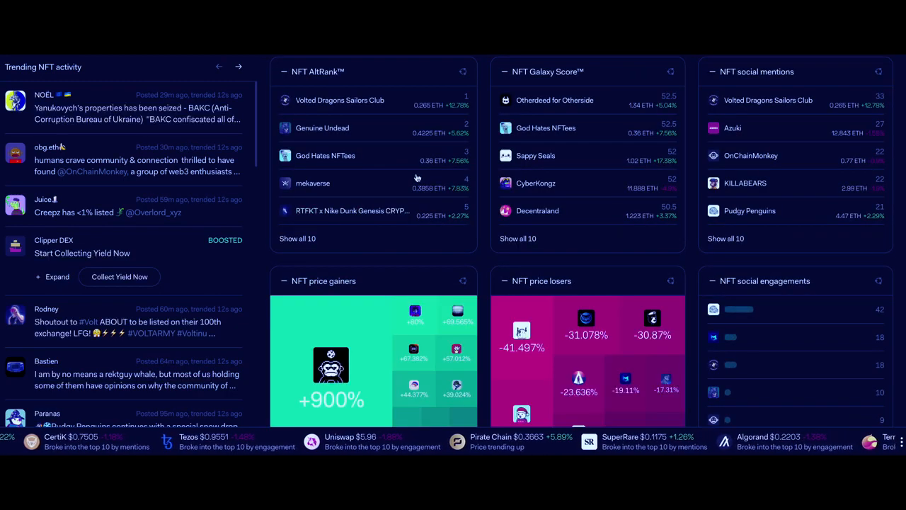
pyautogui.scroll(-3)
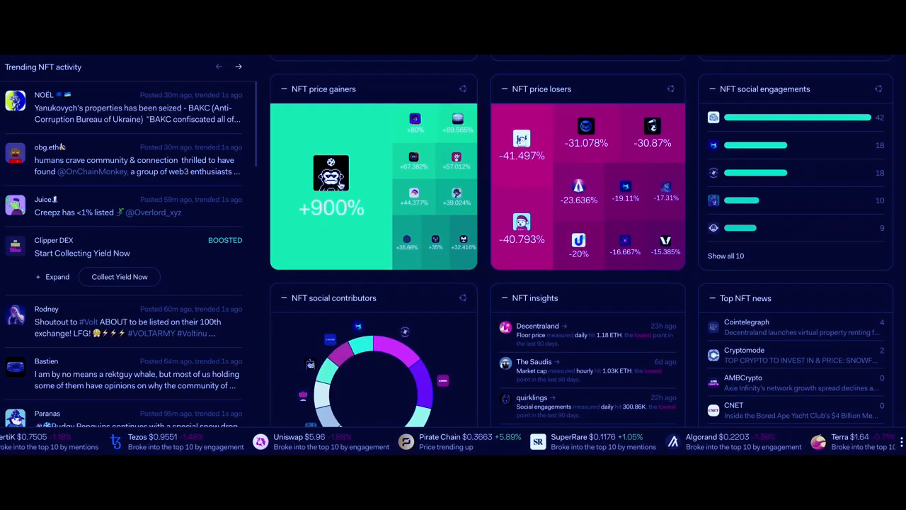
pyautogui.scroll(-3)
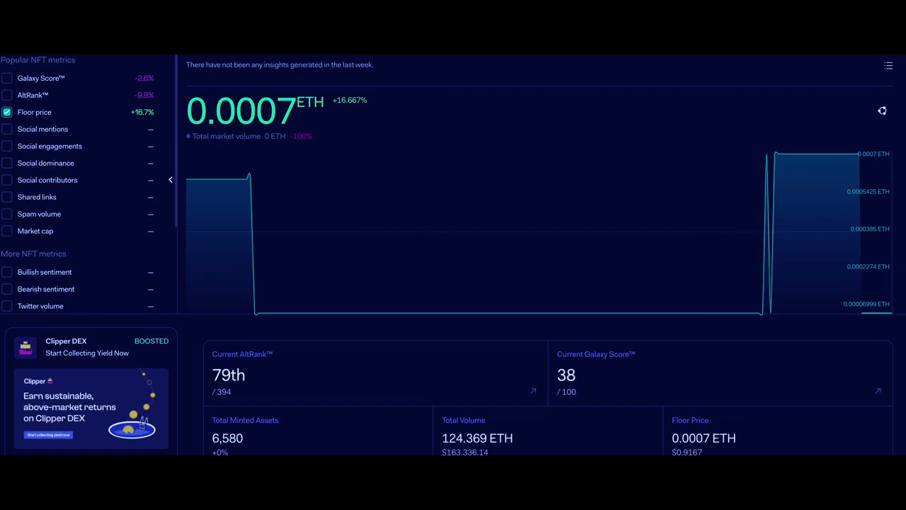
pyautogui.scroll(-3)
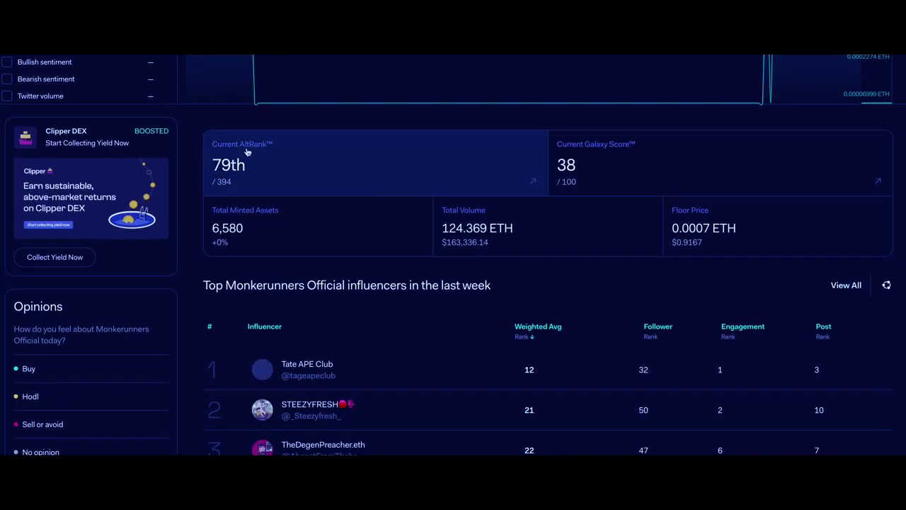
pyautogui.scroll(-3)
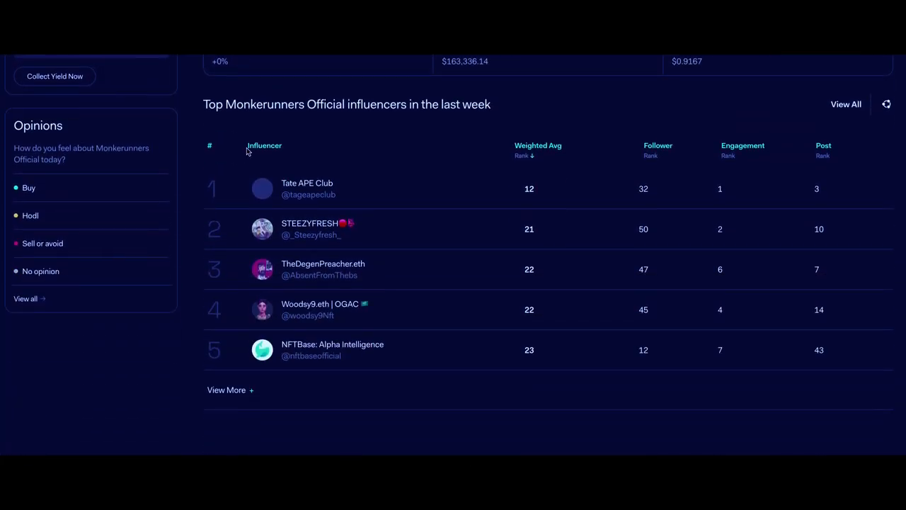
pyautogui.scroll(-3)
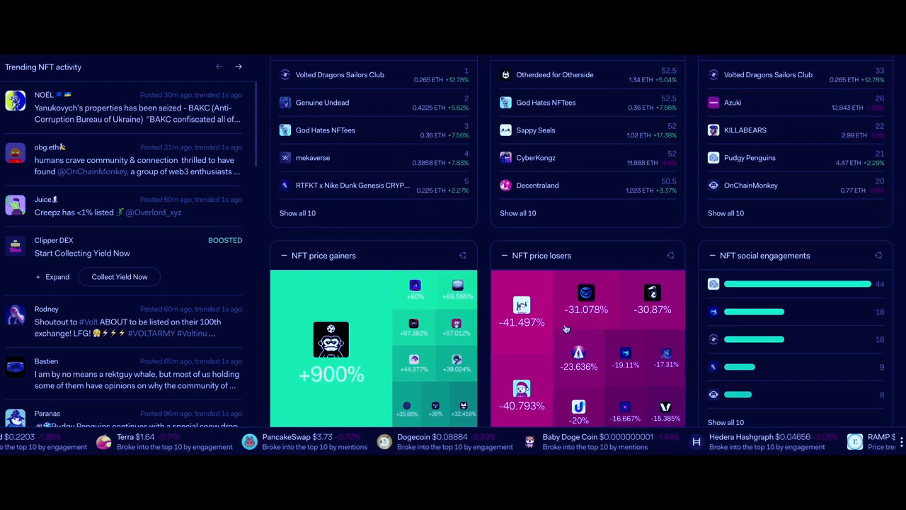
# Expand the Cointelegraph story in Top NFT news and browse down to the top NFT tweets.
pyautogui.scroll(-3)
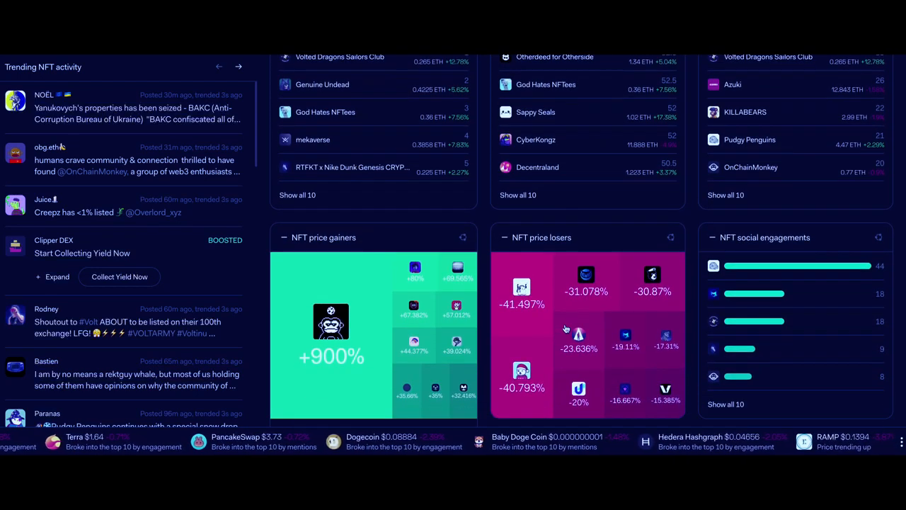
pyautogui.scroll(-3)
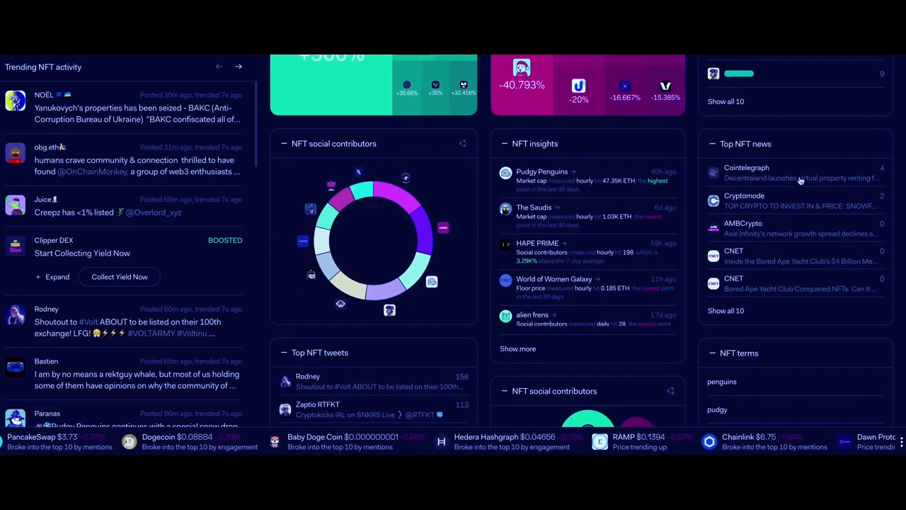
pyautogui.click(800, 172)
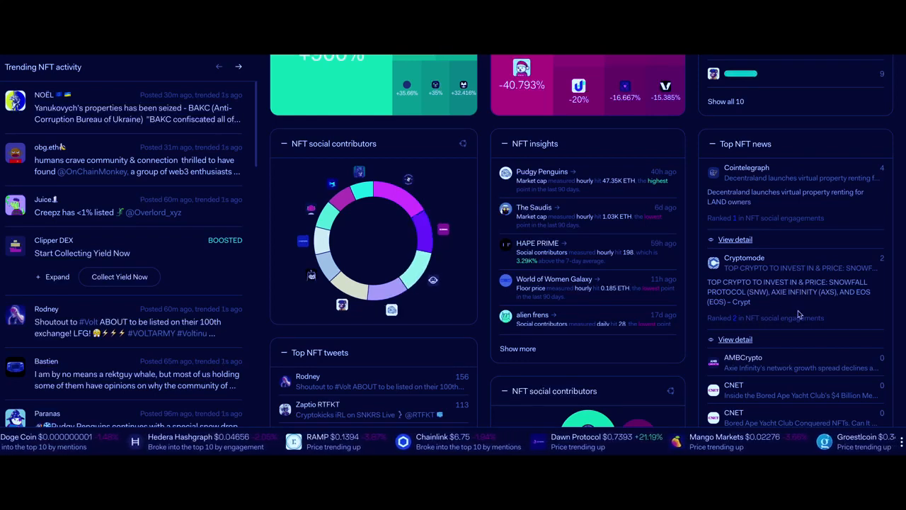
pyautogui.scroll(-3)
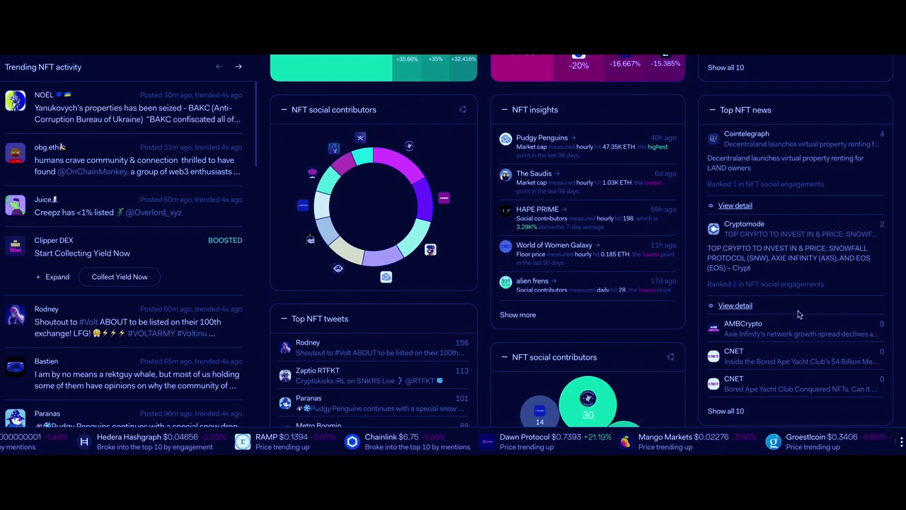
pyautogui.scroll(-3)
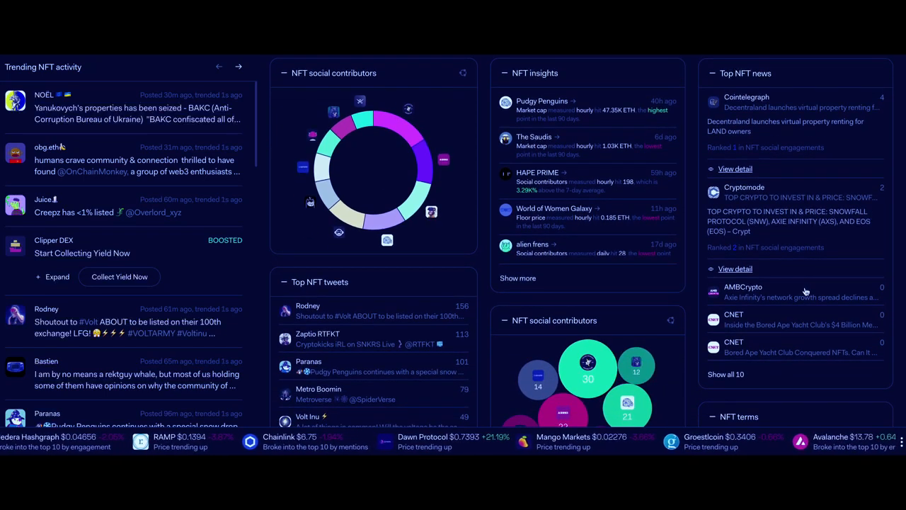
pyautogui.scroll(-3)
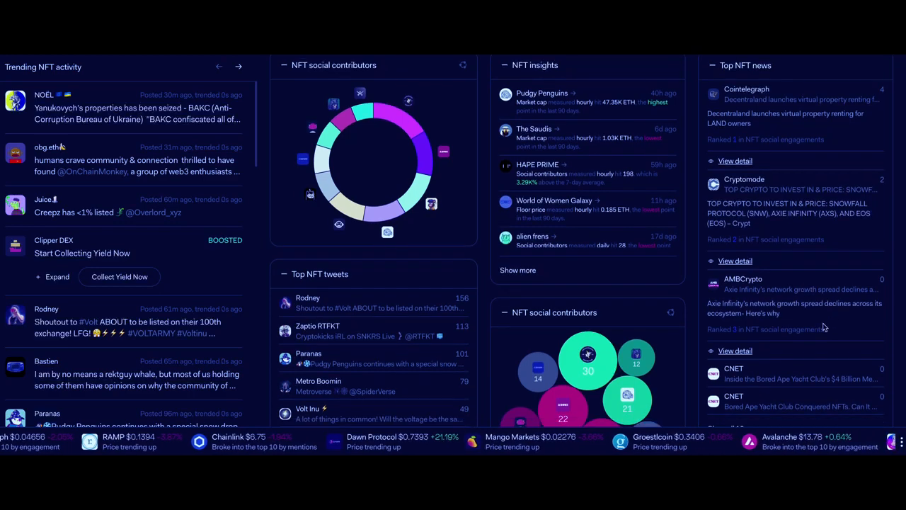
pyautogui.scroll(-3)
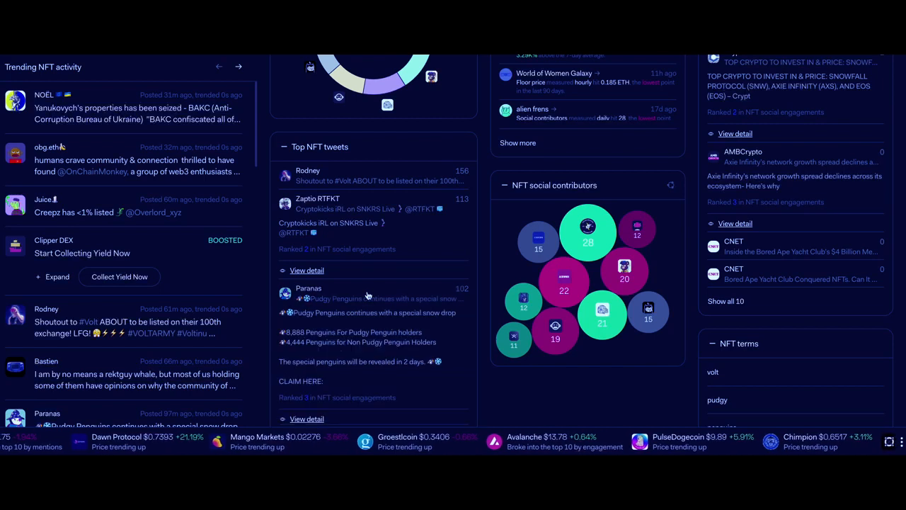
# Scroll through the Top NFT tweets and Trending NFT activity feed down to the market charts.
pyautogui.scroll(-3)
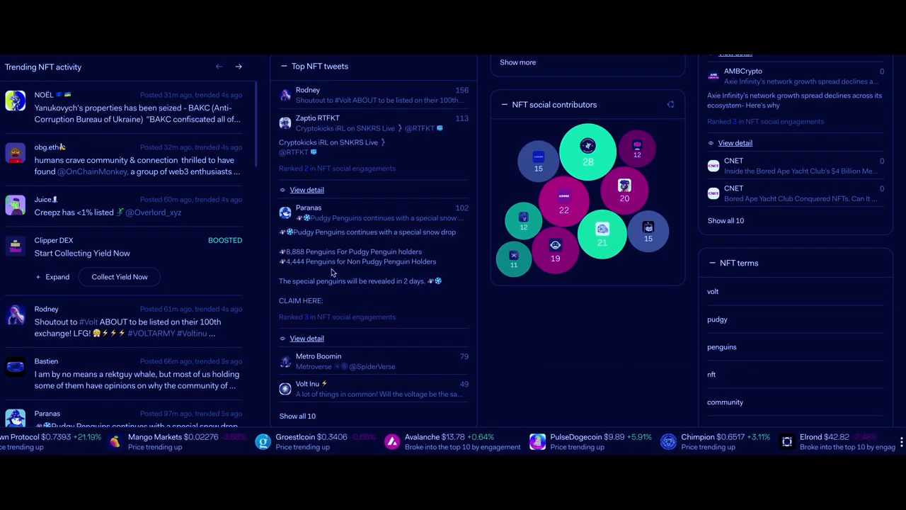
pyautogui.scroll(-3)
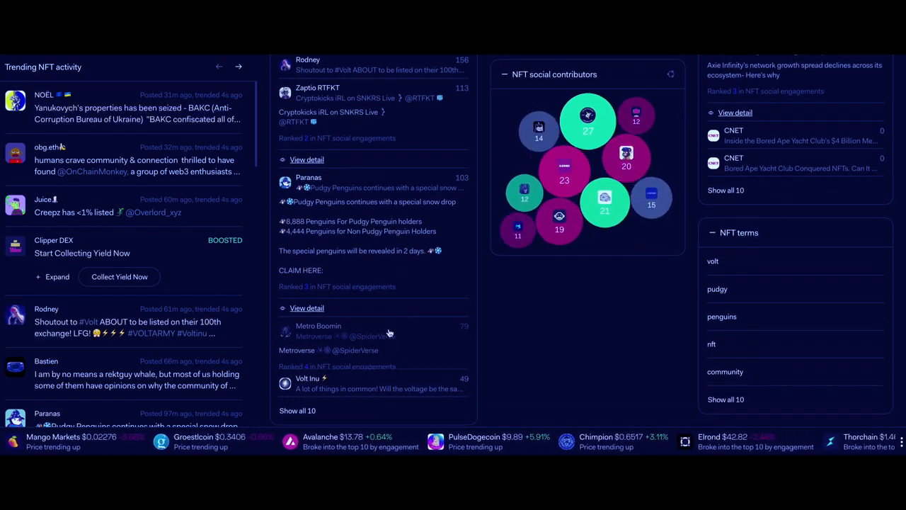
pyautogui.scroll(-3)
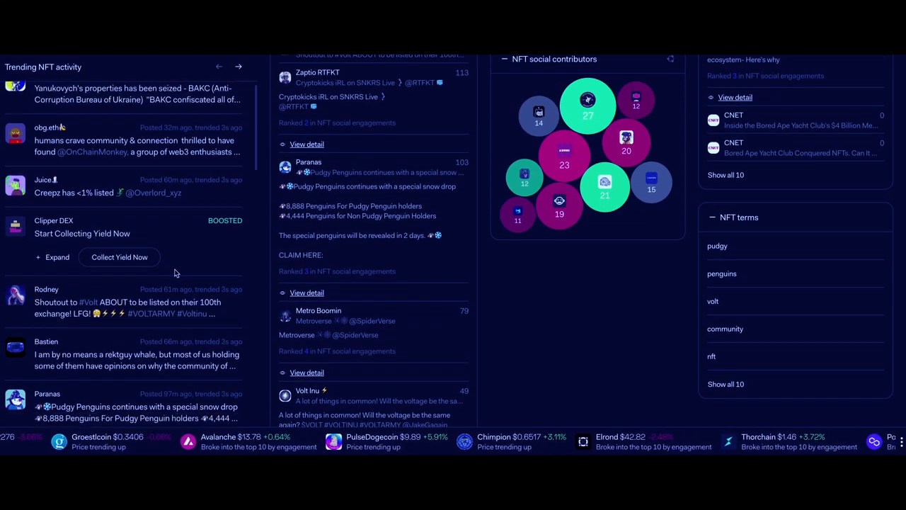
pyautogui.scroll(-3)
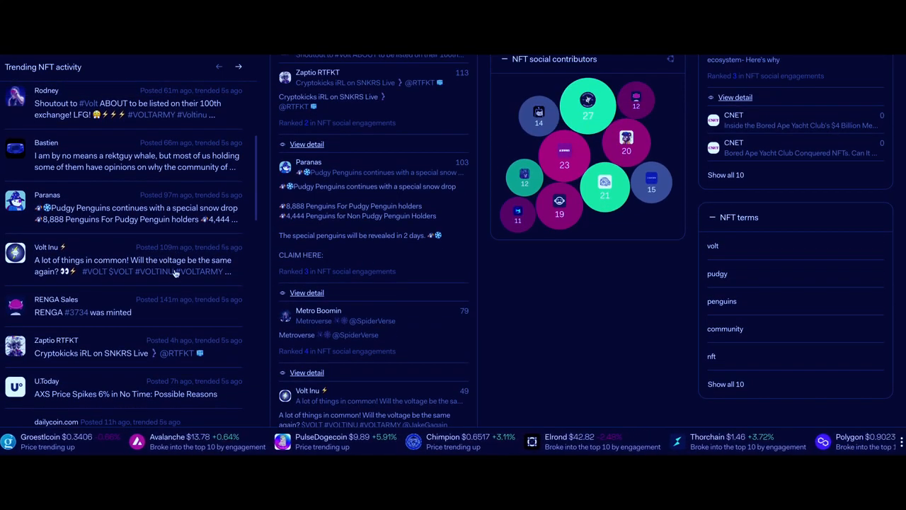
pyautogui.scroll(-3)
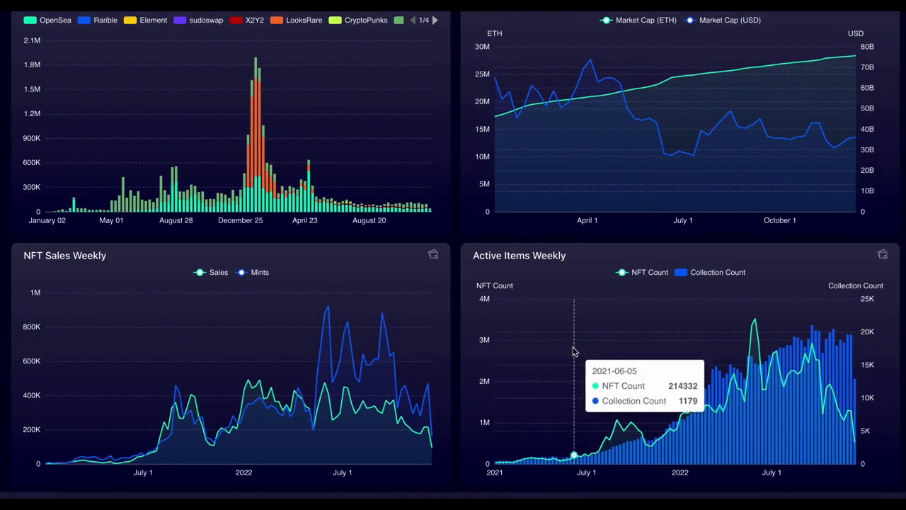
# Scroll through the weekly NFT sales, transactions, buyers and sellers, and average sale price charts.
pyautogui.scroll(-3)
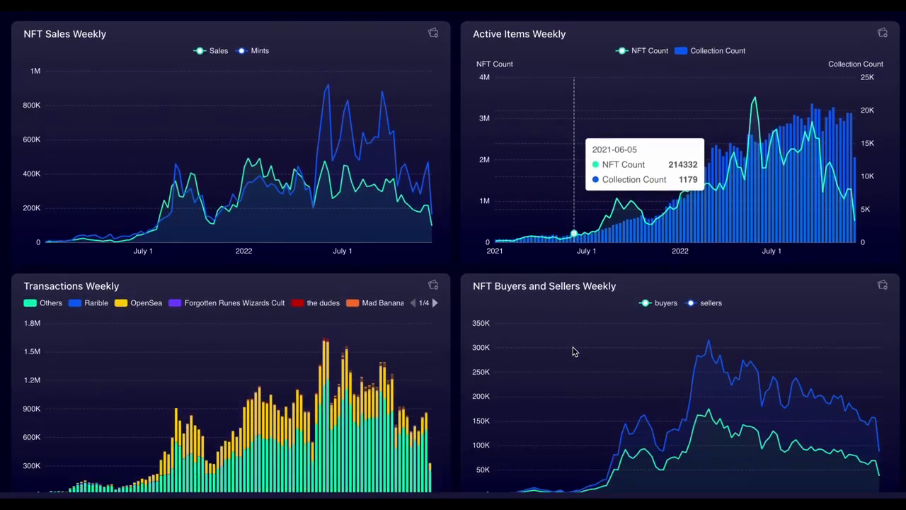
pyautogui.scroll(-3)
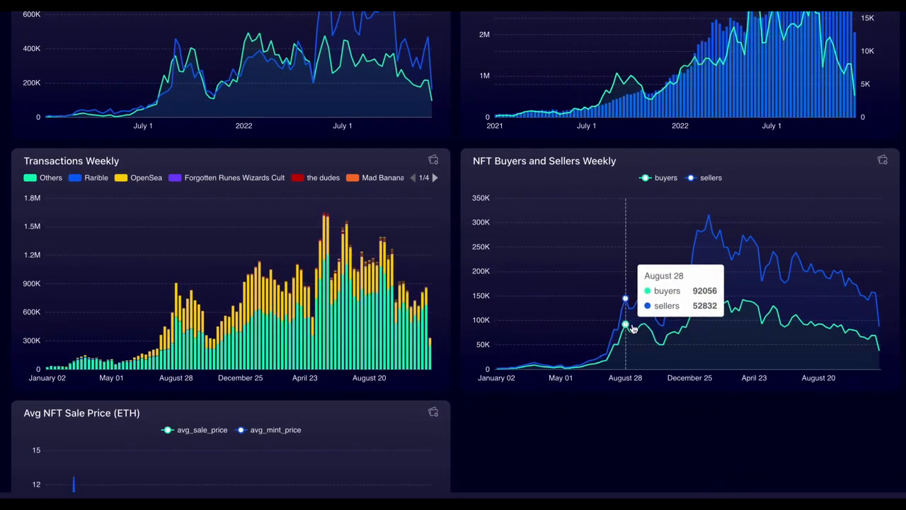
pyautogui.moveTo(773, 337)
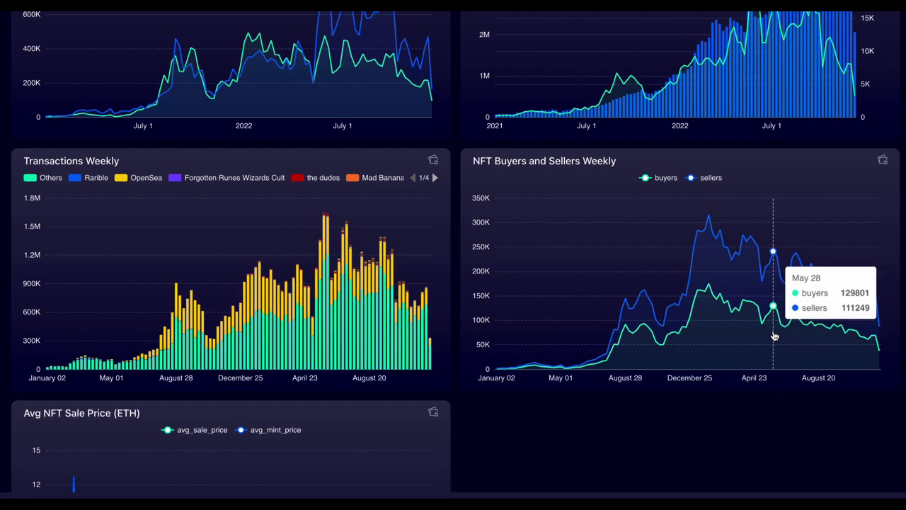
pyautogui.scroll(-3)
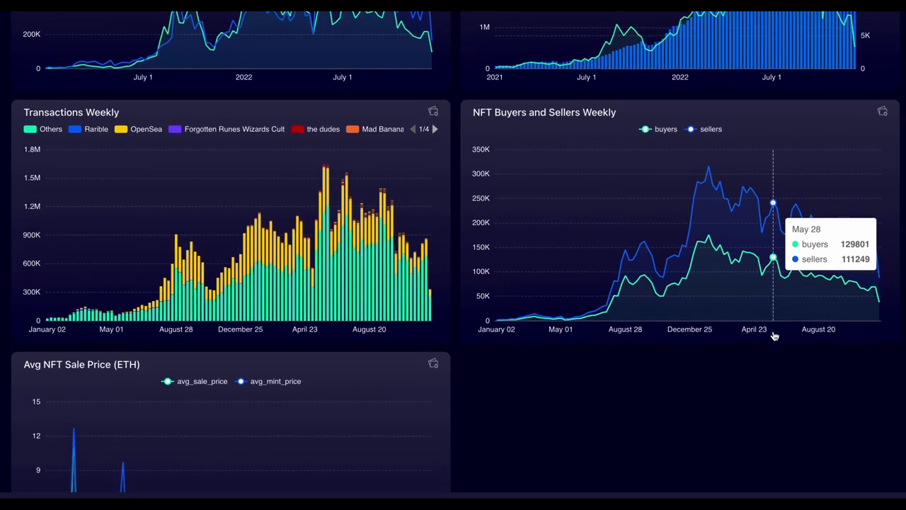
pyautogui.scroll(-3)
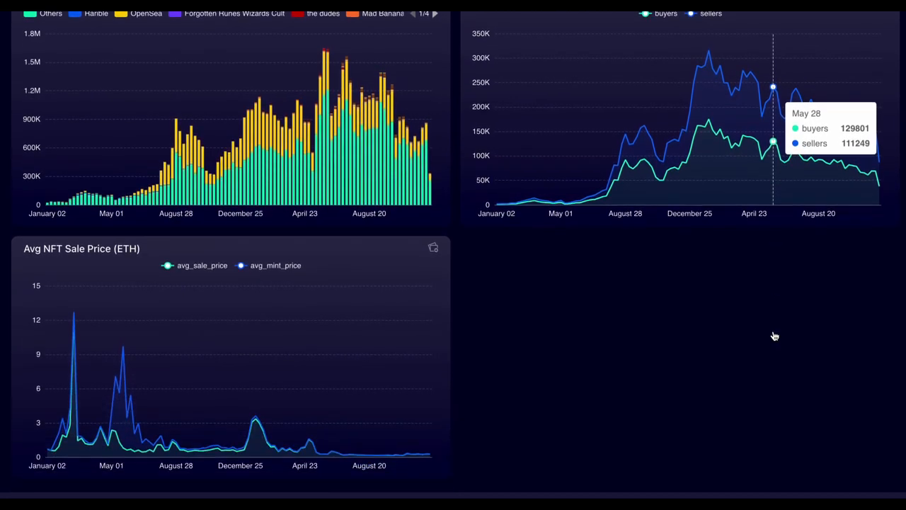
pyautogui.scroll(-3)
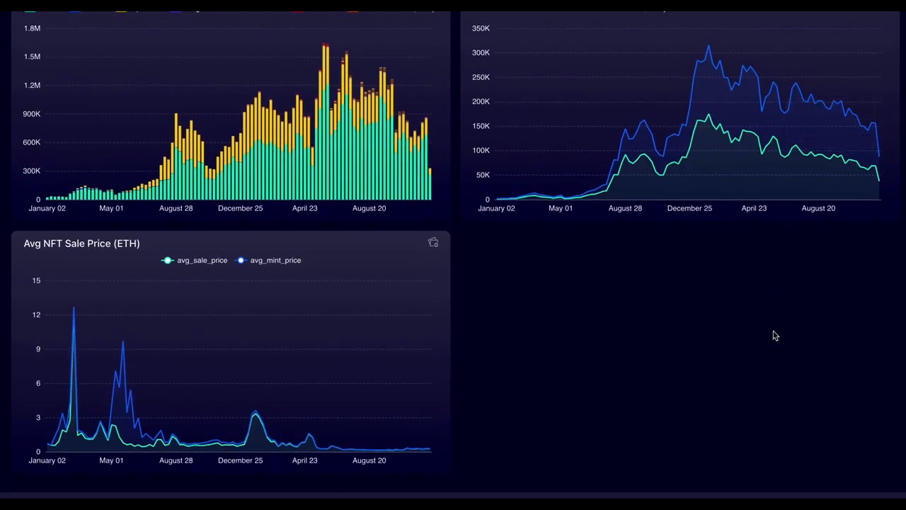